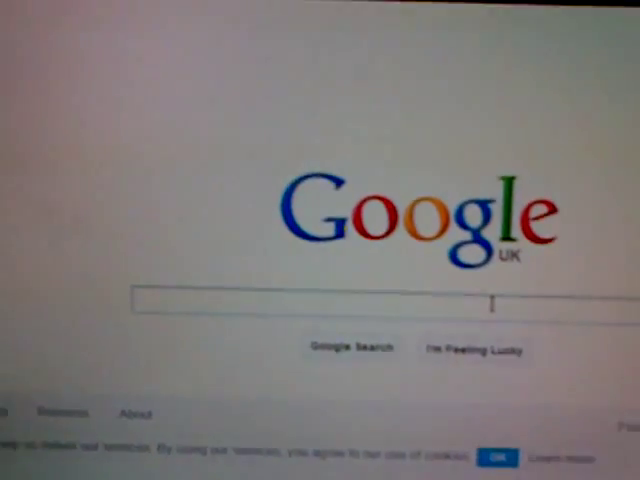
text(team iew)
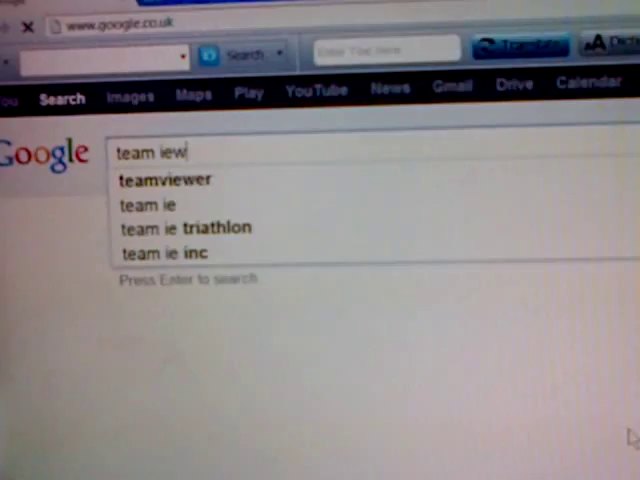